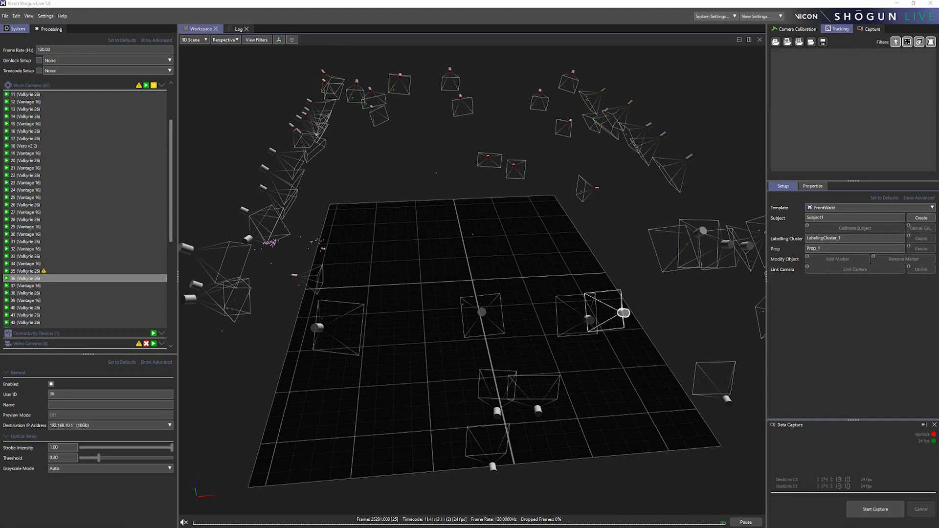
mouse_move(668, 334)
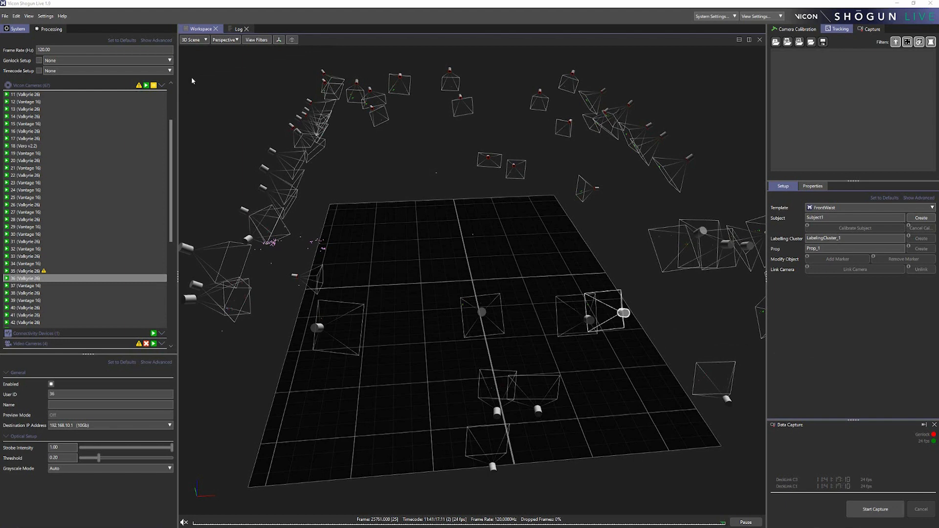
Expand the workspace view-type list (Cameras, 3D Scene, Subject) over the 3D scene
left_click(192, 39)
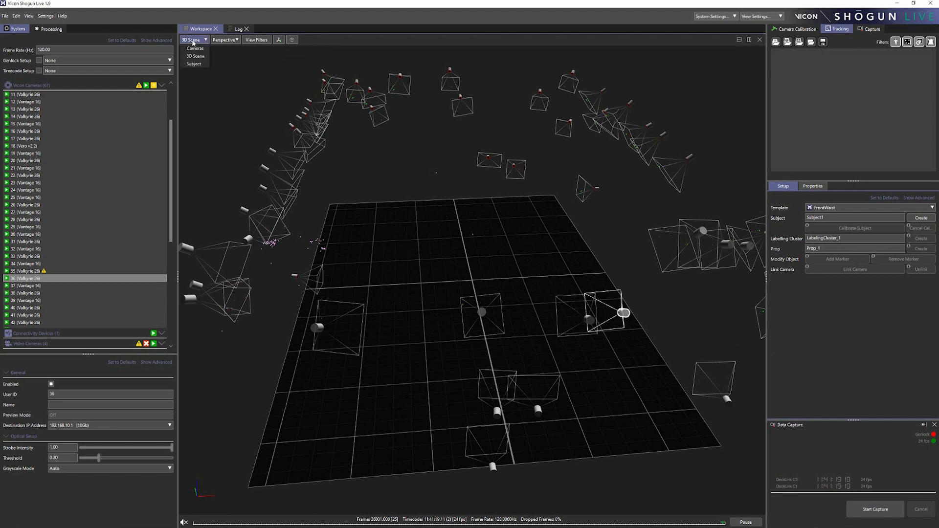
Switch the workspace to the Cameras grid and scroll the camera list down to camera 36
left_click(195, 49)
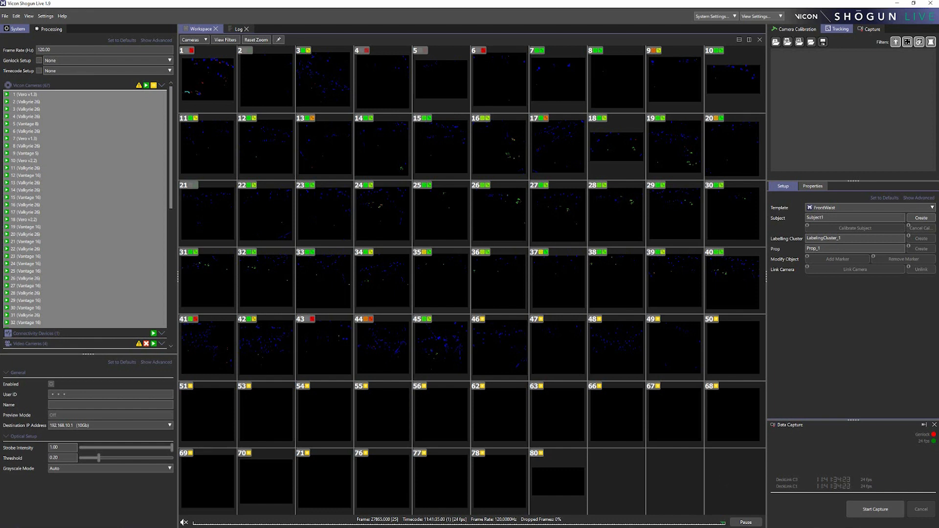
scroll("down", 3)
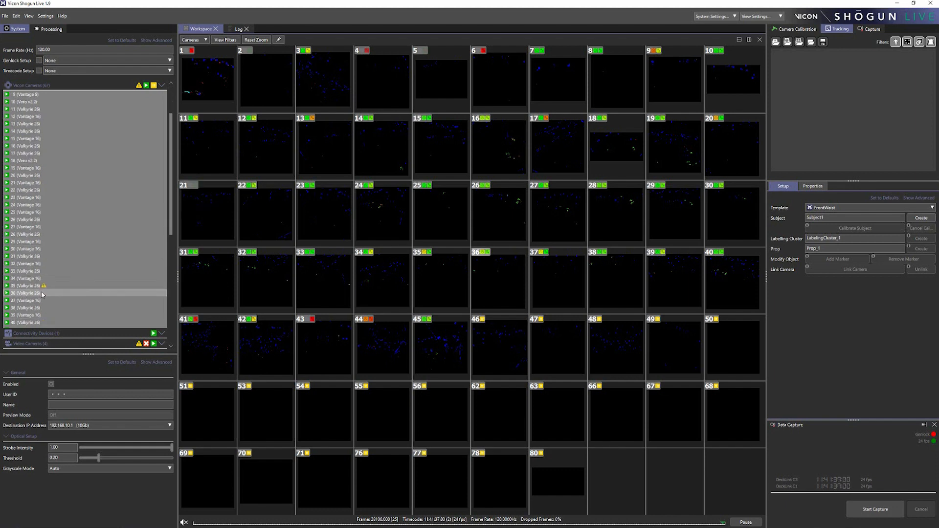
Turn on Video Preview Mode for camera 36 from its context menu
right_click(42, 294)
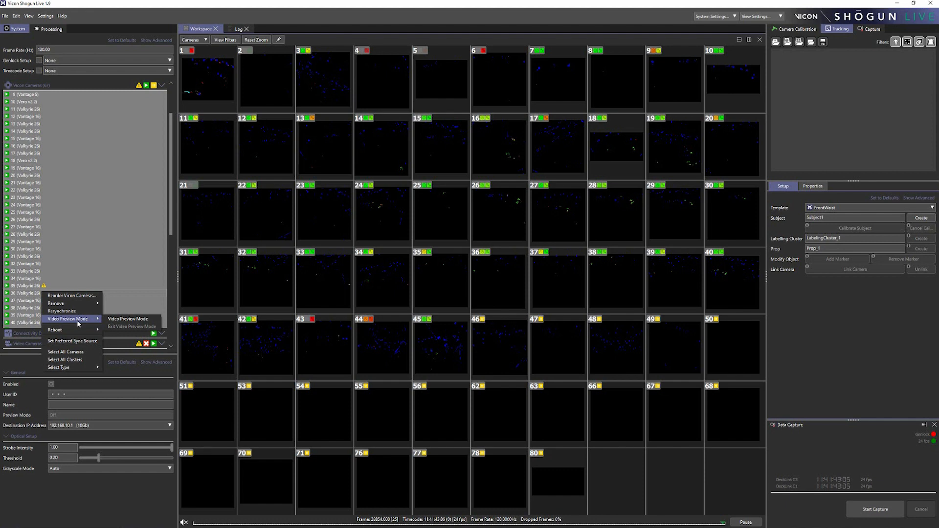
mouse_move(98, 321)
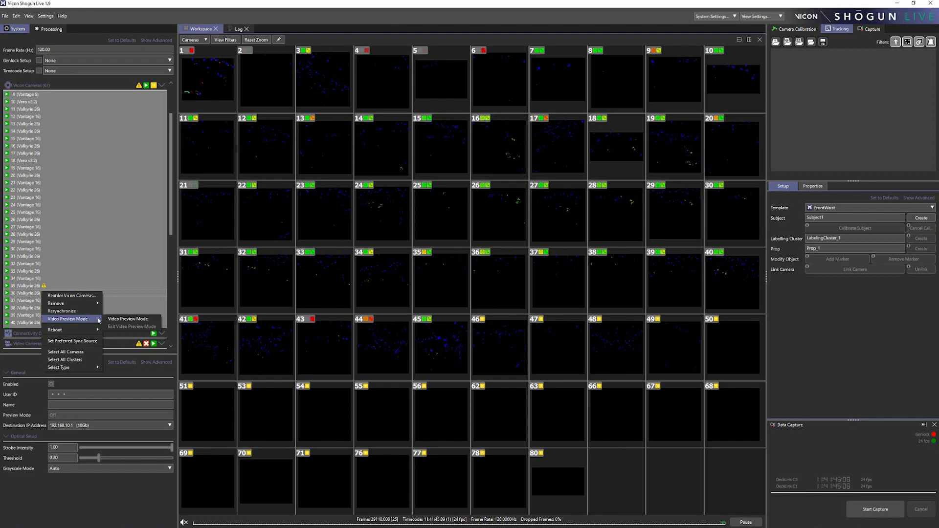
left_click(128, 319)
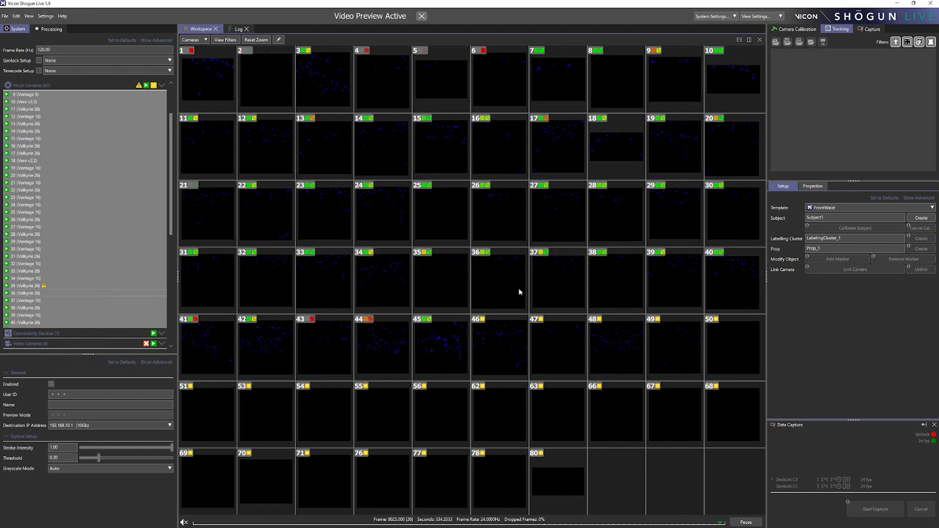
Maximize camera 36's tile so its grayscale video image fills the workspace
double_click(499, 281)
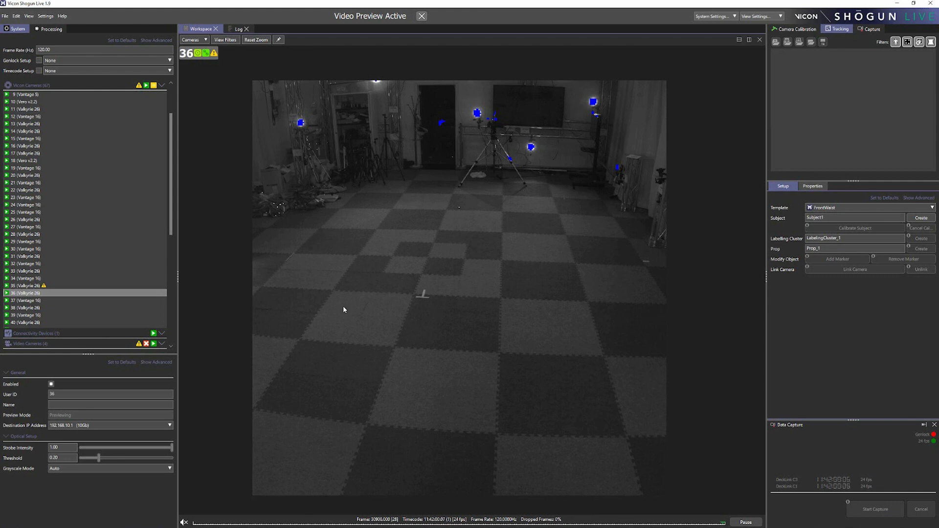
mouse_move(320, 320)
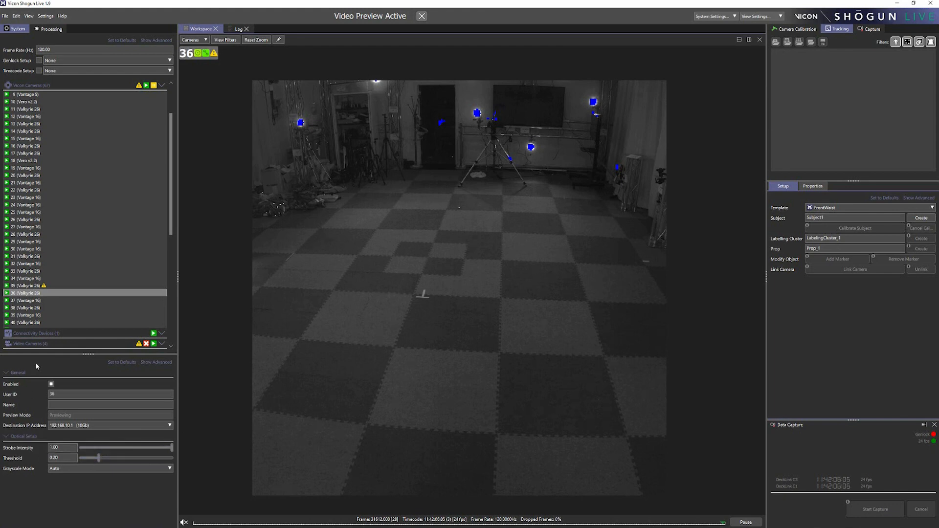
Collapse camera 36's General settings to reach the video setup controls
left_click(156, 362)
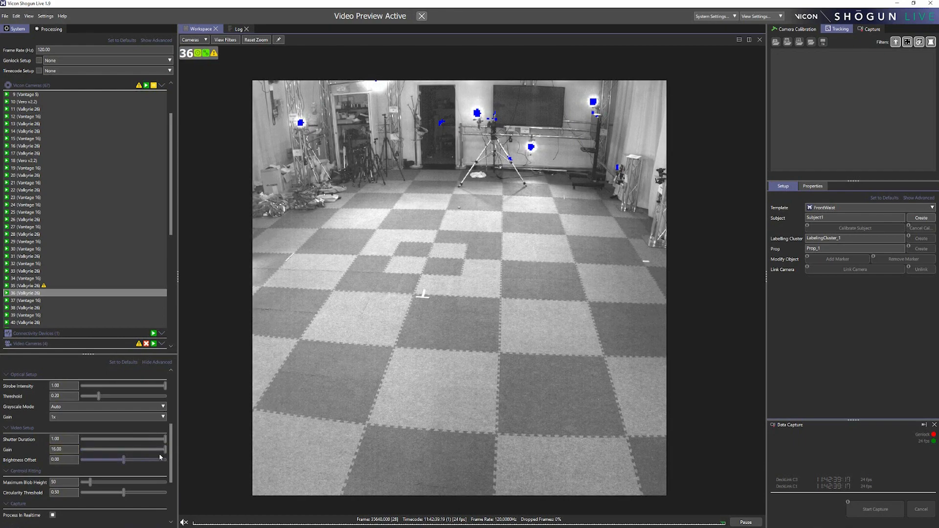
mouse_move(162, 453)
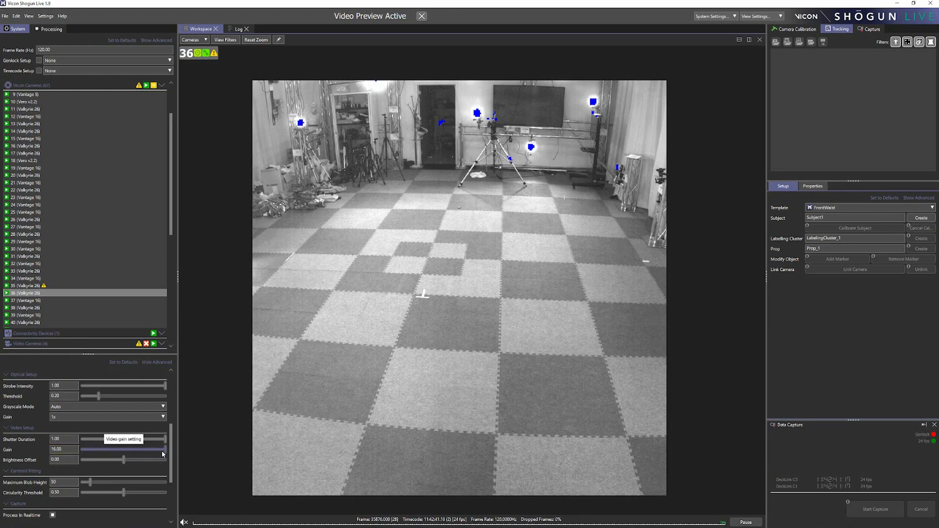